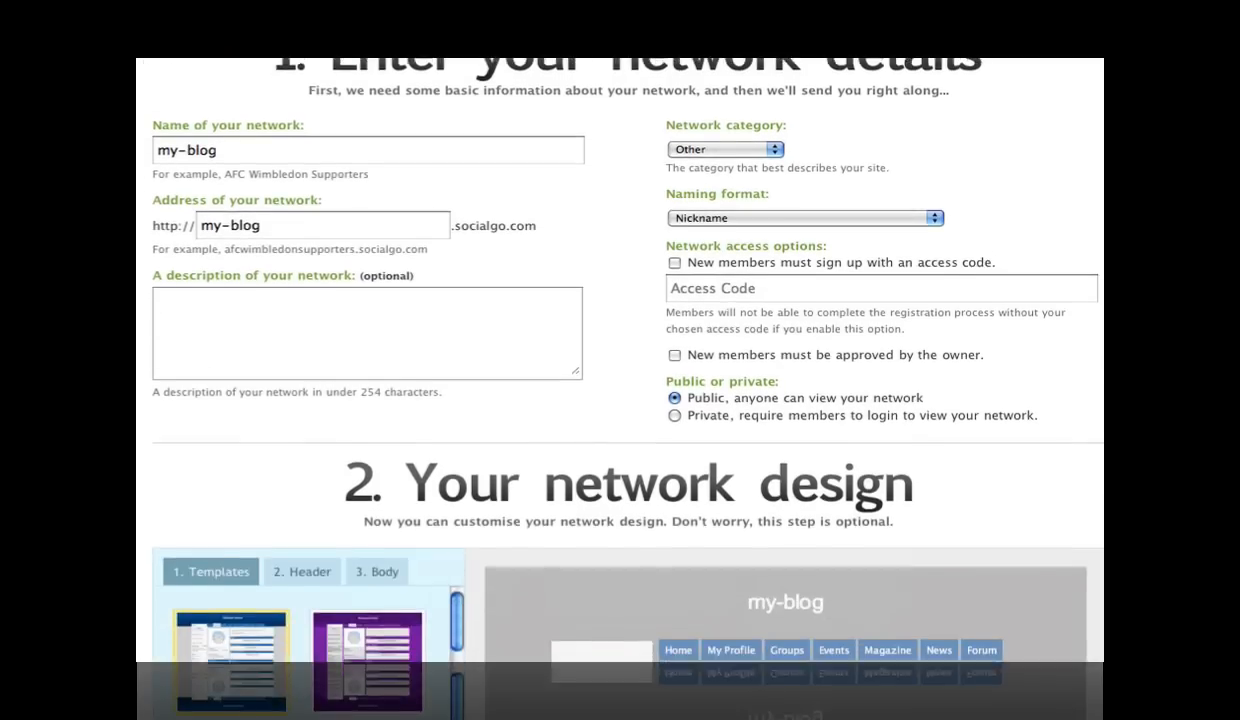
Scroll the my-blog signup form through the category, access and design options.
{"action": "scroll", "scroll_direction": "down", "scroll_amount": 3}
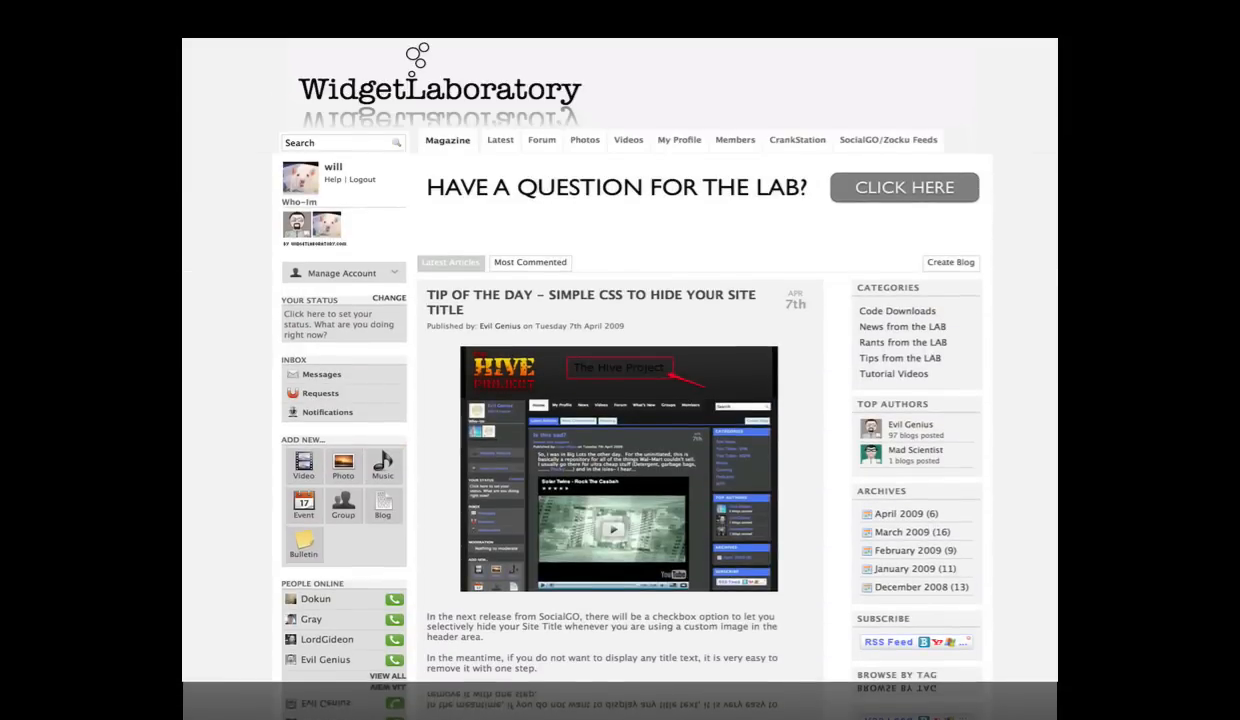
Browse the Magazine blog posts, then open Members and scroll the 6049-member list.
{"action": "scroll", "scroll_direction": "down", "scroll_amount": 3}
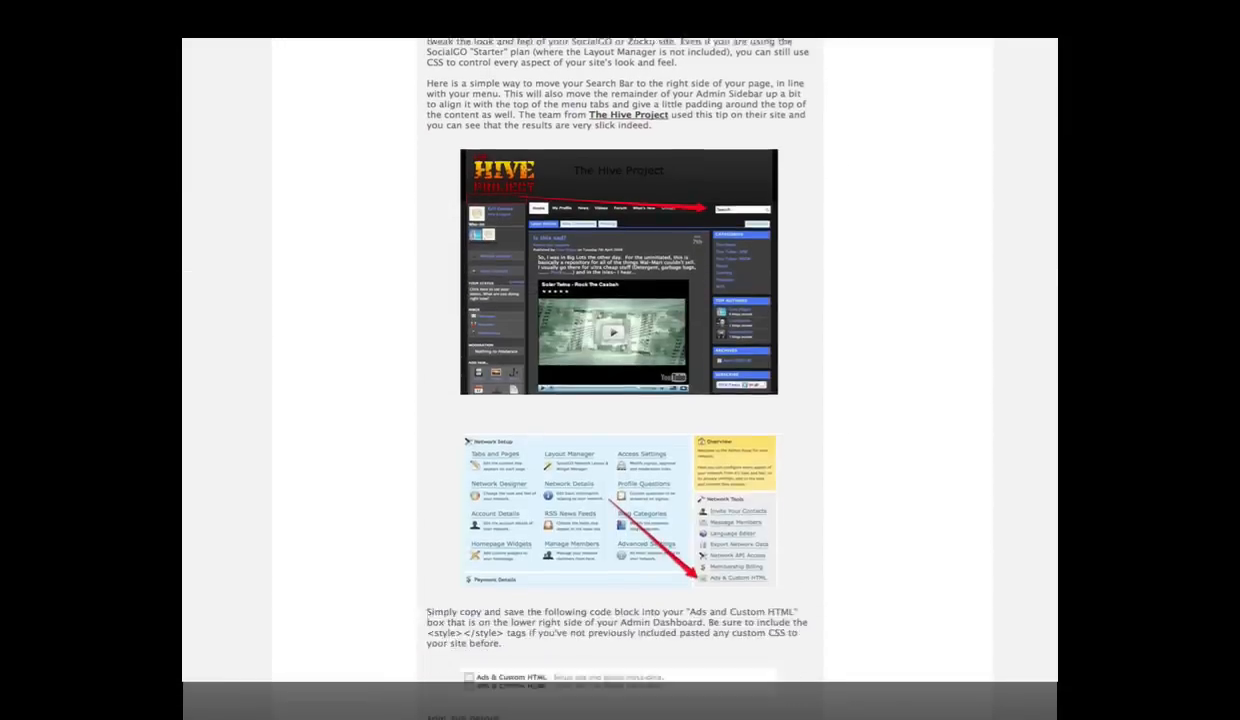
{"action": "scroll", "scroll_direction": "down", "scroll_amount": 3}
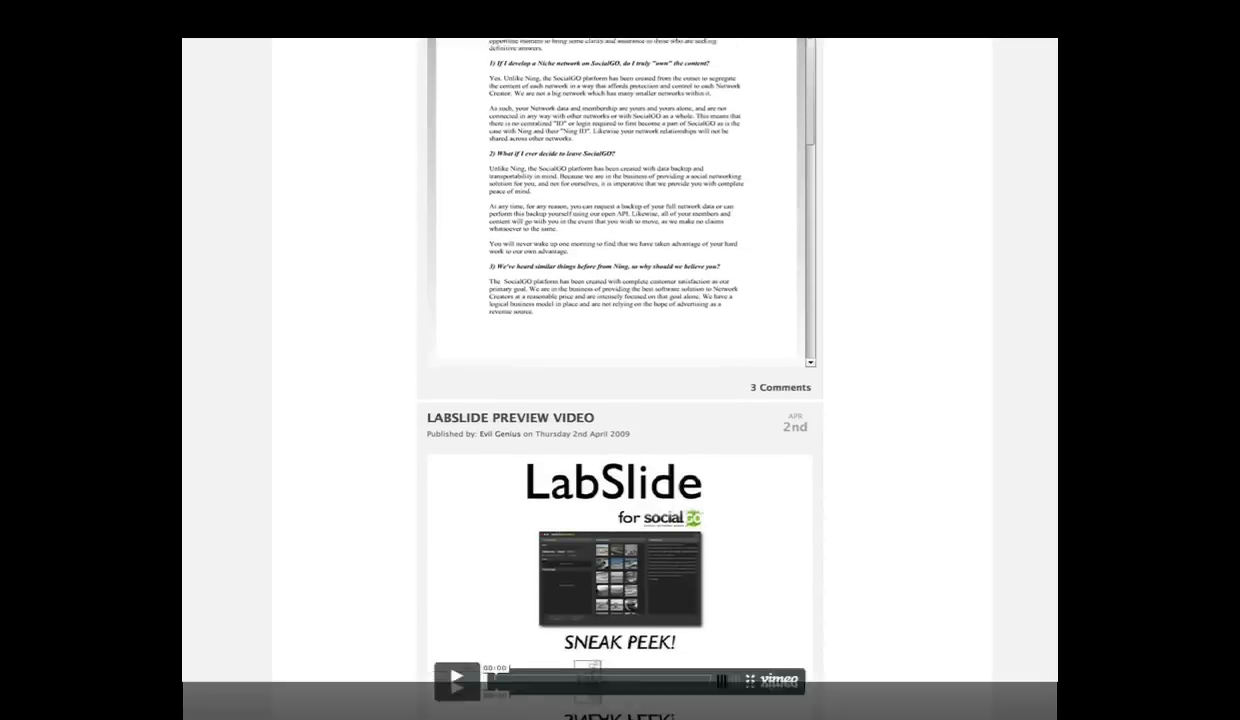
{"action": "scroll", "scroll_direction": "down", "scroll_amount": 3}
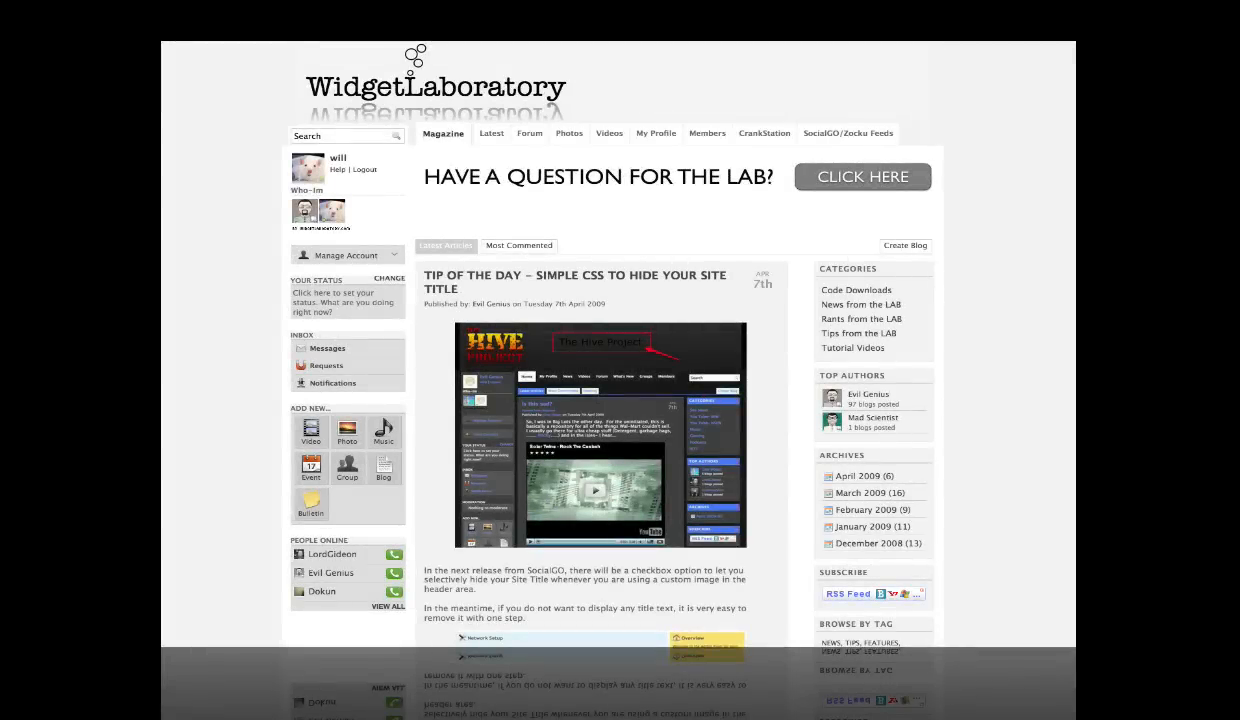
{"action": "left_click", "coordinate": [706, 133]}
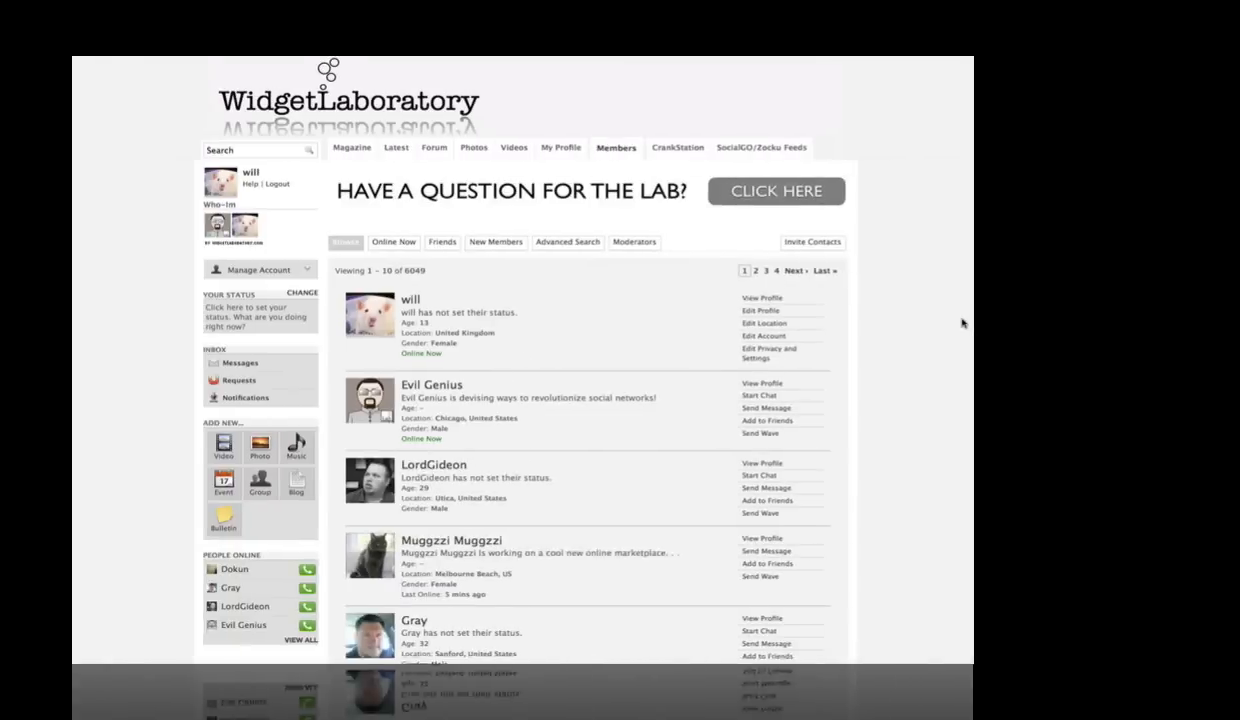
{"action": "scroll", "scroll_direction": "down", "scroll_amount": 3}
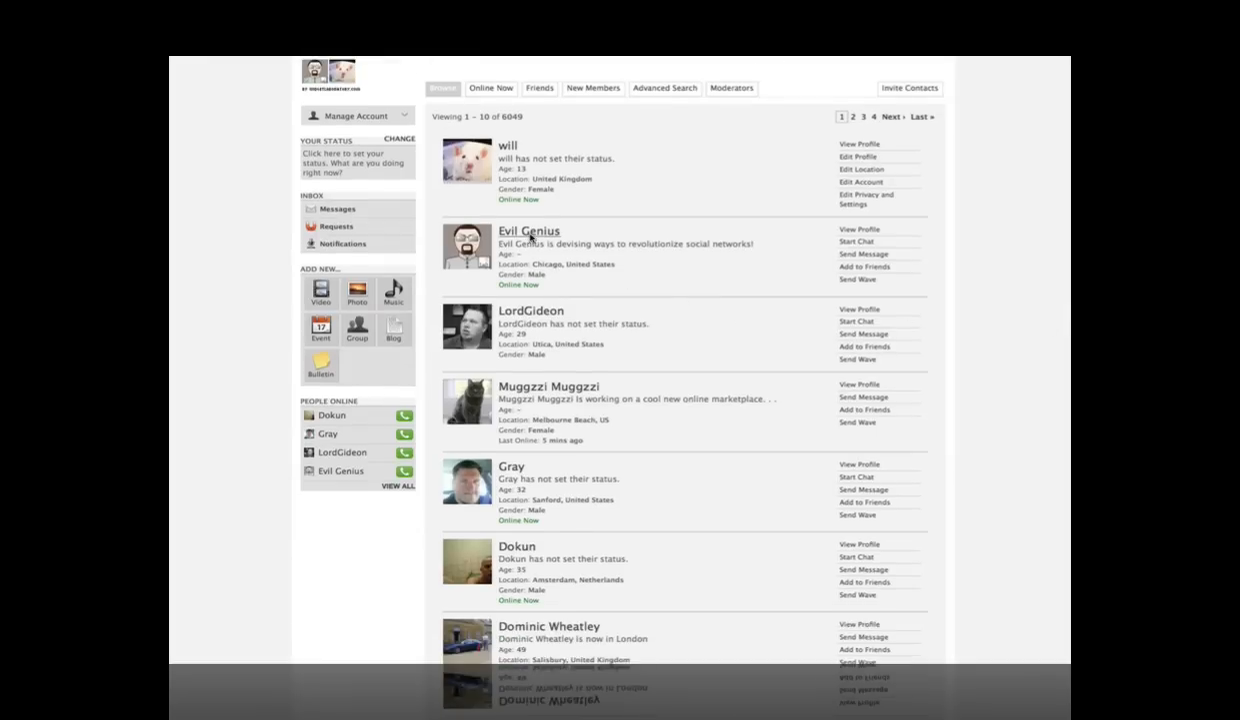
{"action": "left_click", "coordinate": [529, 231]}
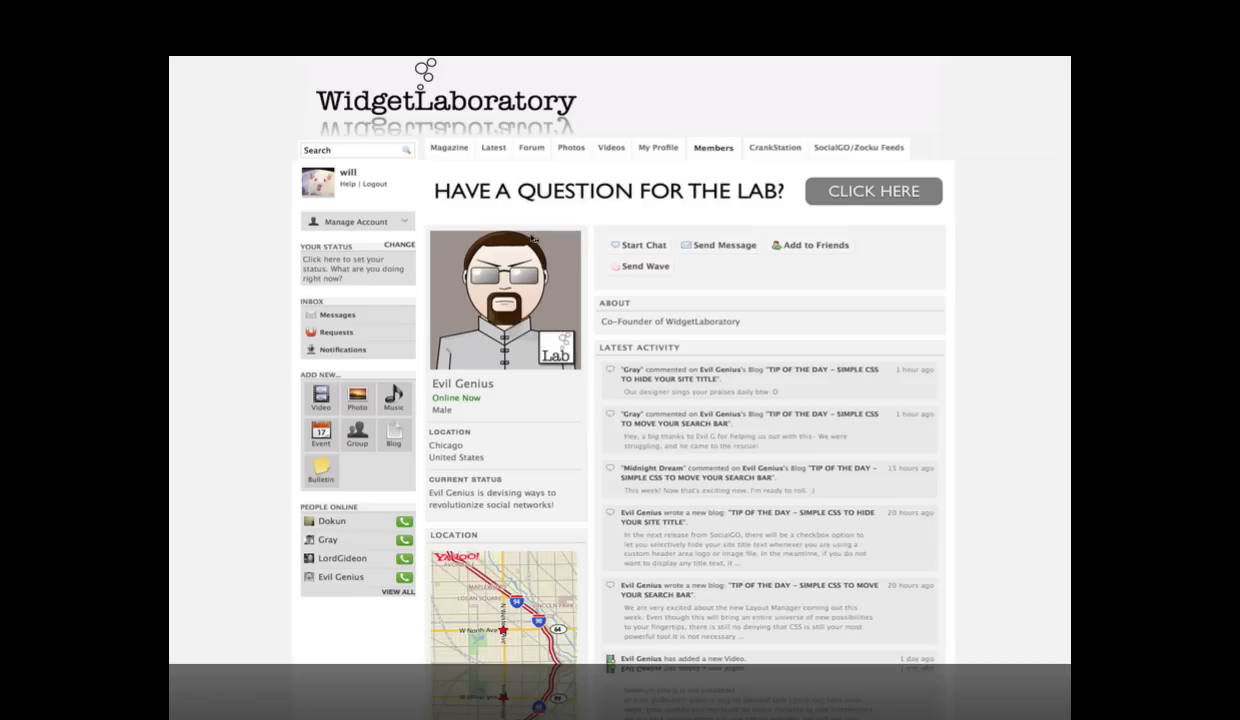
{"action": "scroll", "scroll_direction": "down", "scroll_amount": 3}
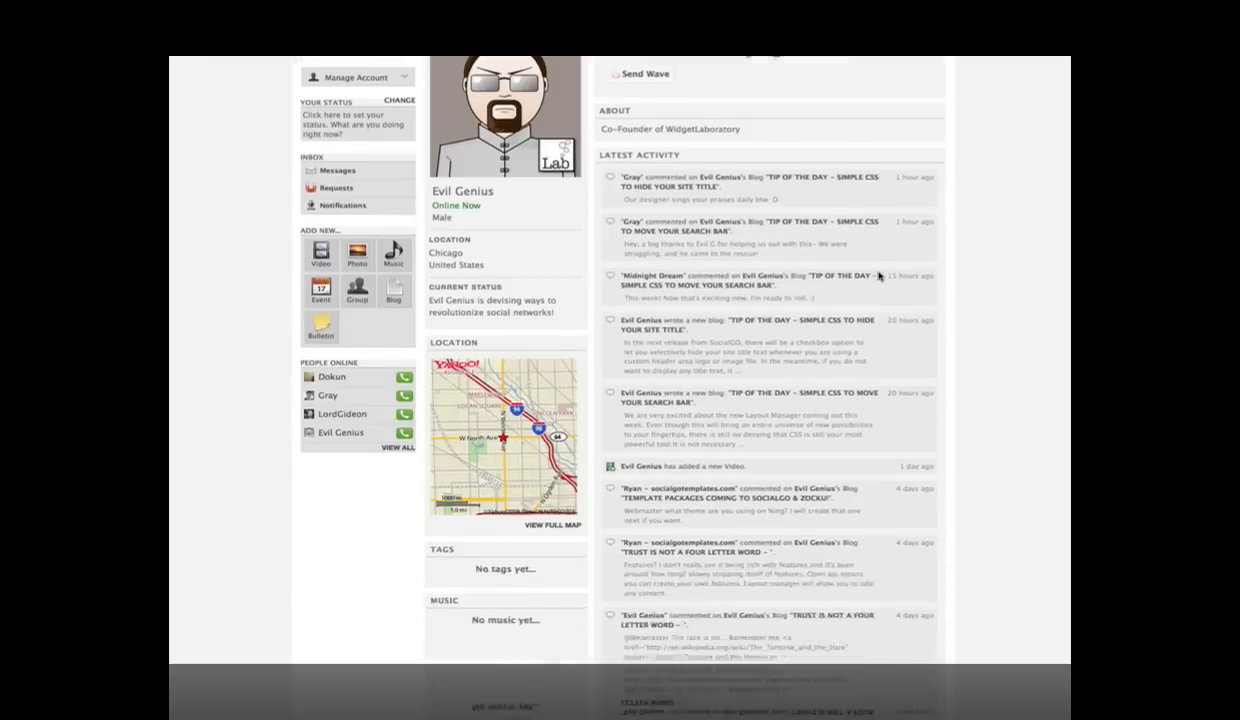
{"action": "scroll", "scroll_direction": "down", "scroll_amount": 3}
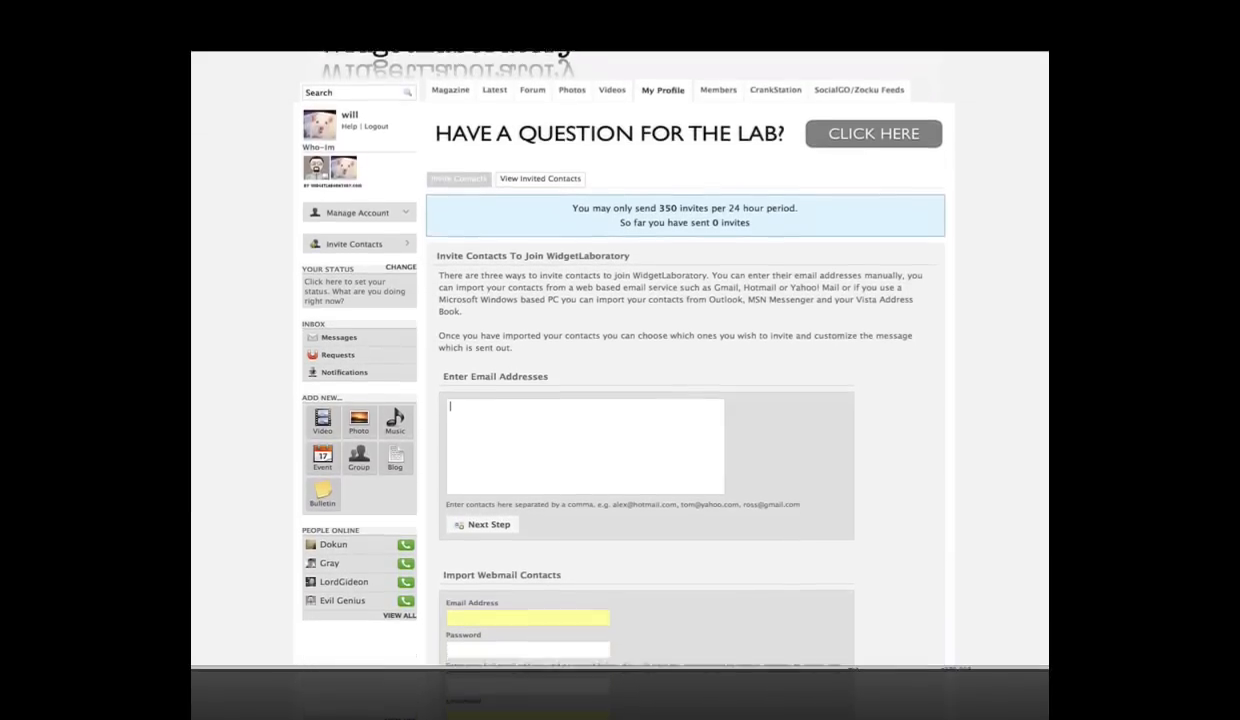
Scroll the Invite Contacts page to the email and webmail import sections.
{"action": "scroll", "scroll_direction": "down", "scroll_amount": 3}
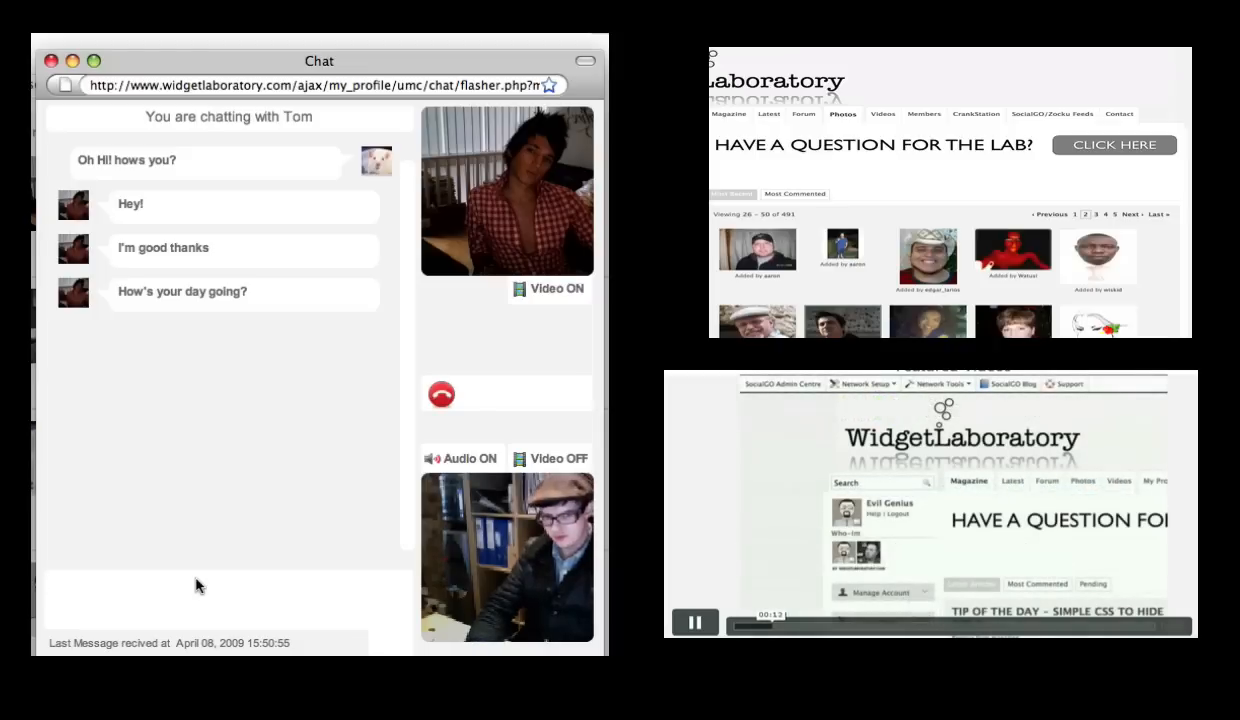
Type "really good thank" as a chat reply to Tom.
{"action": "type", "text": "really"}
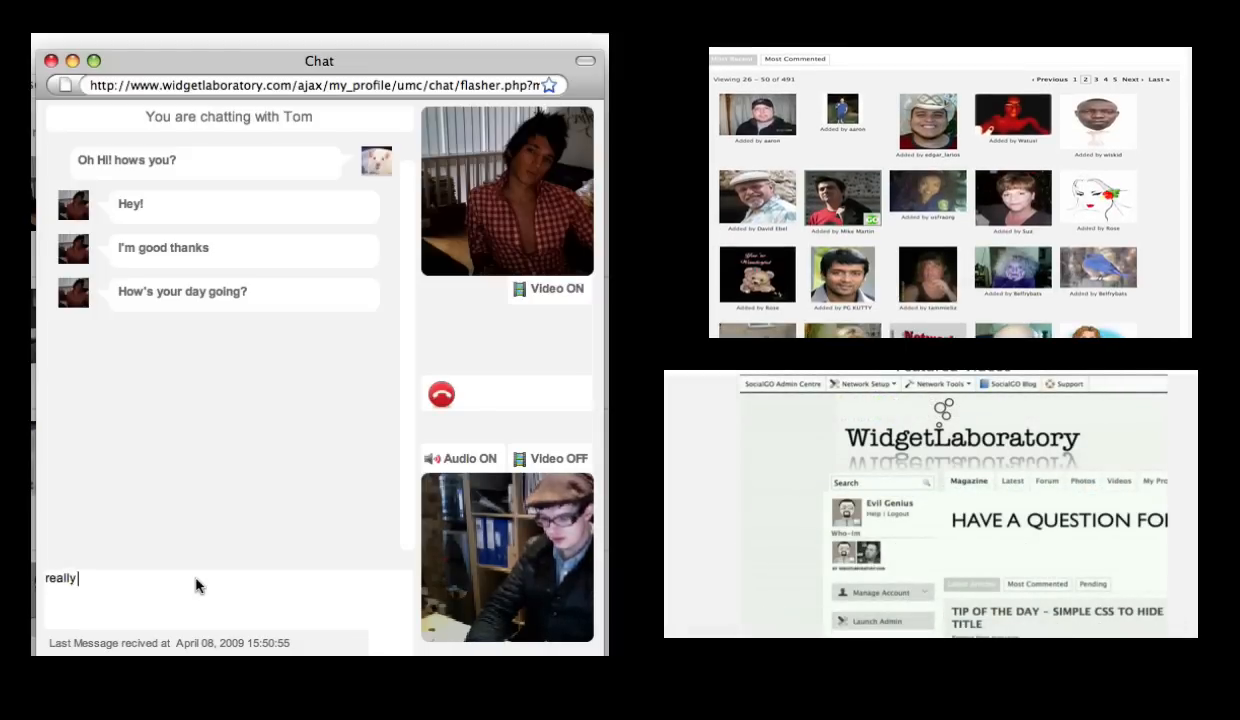
{"action": "type", "text": "good thank"}
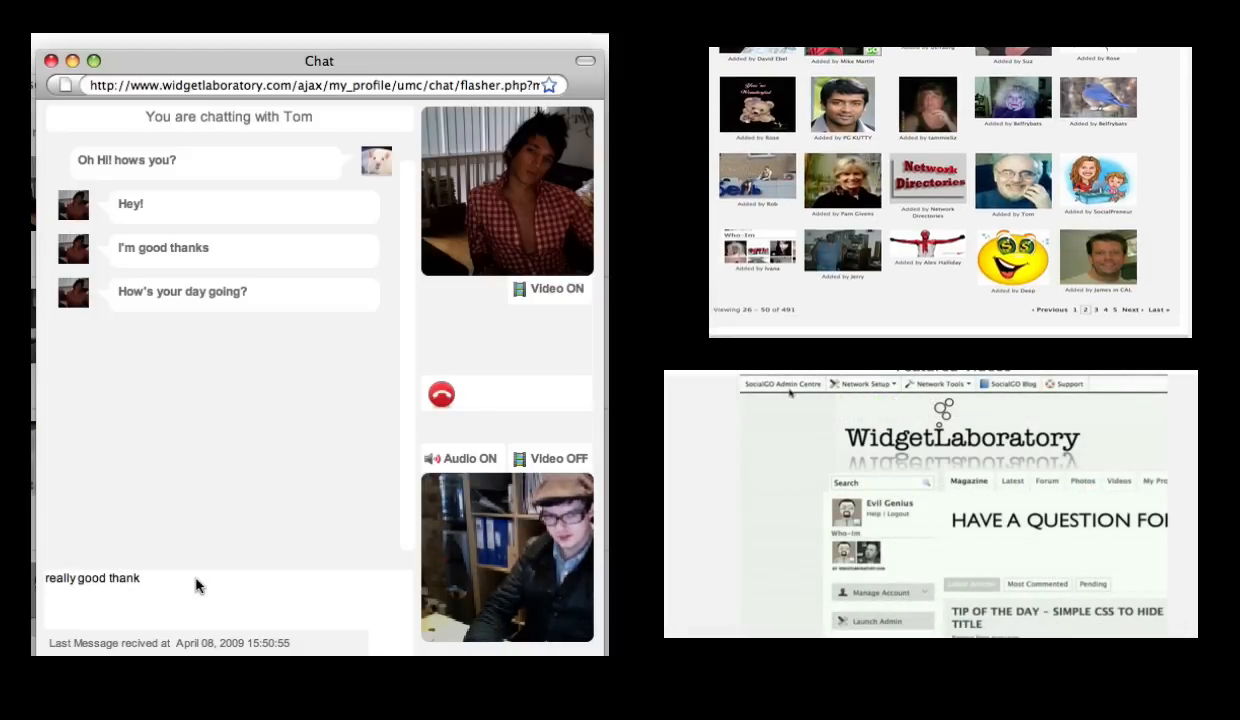